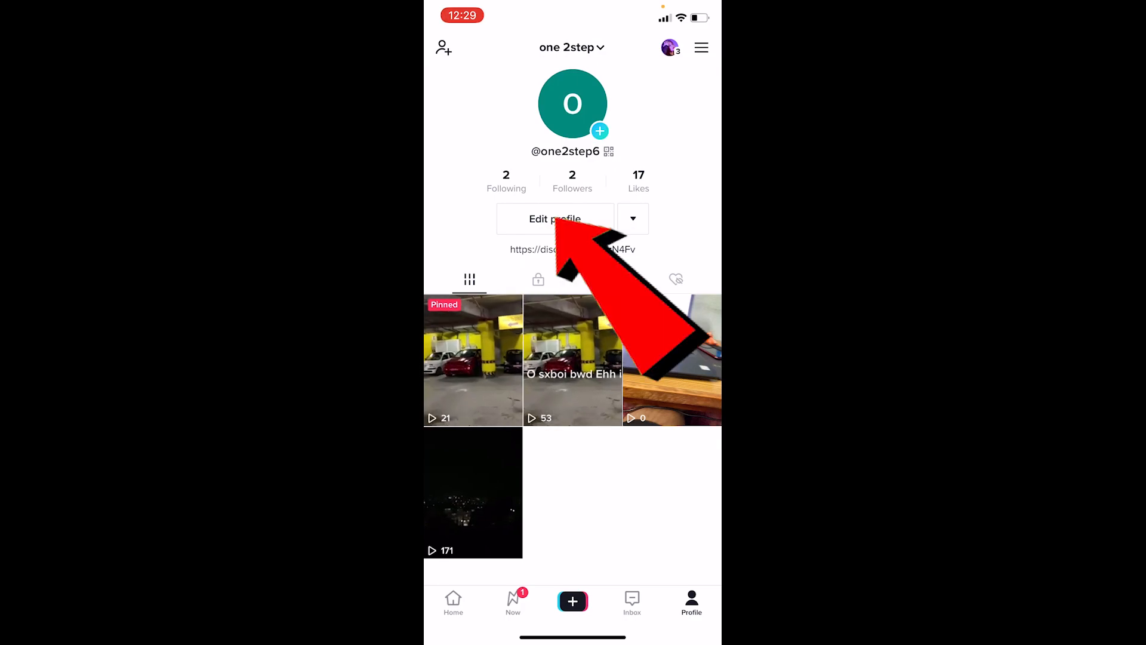
# Replace the display name 'one 2step' with 'Kevin' in Edit profile and save it.
pyautogui.click(554, 218)
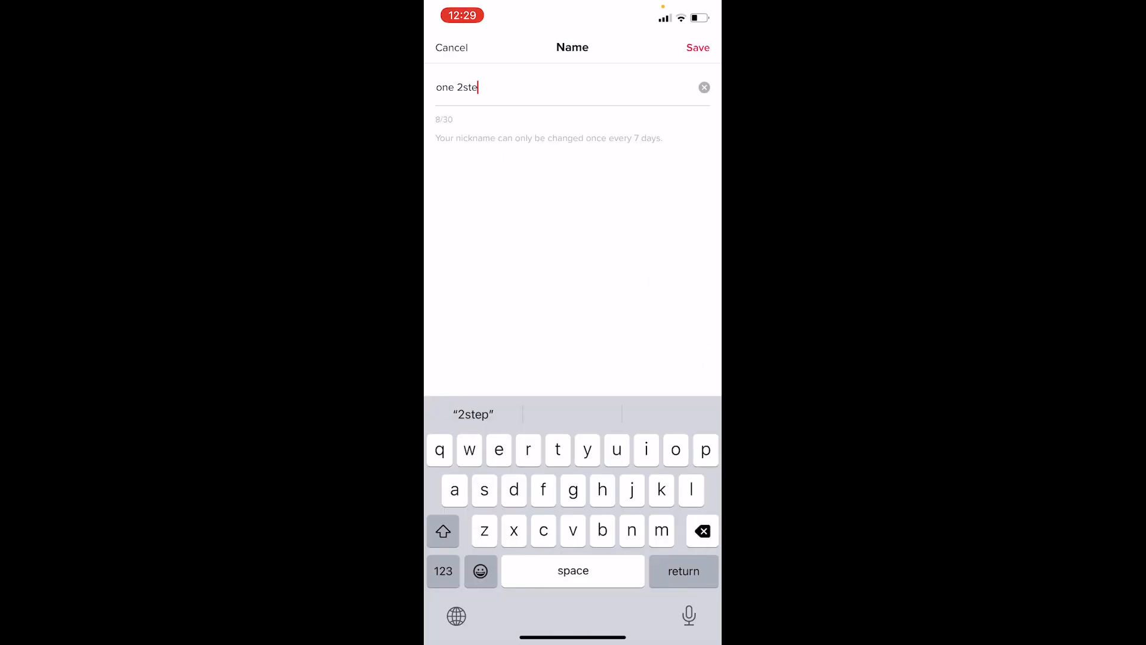
pyautogui.click(703, 87)
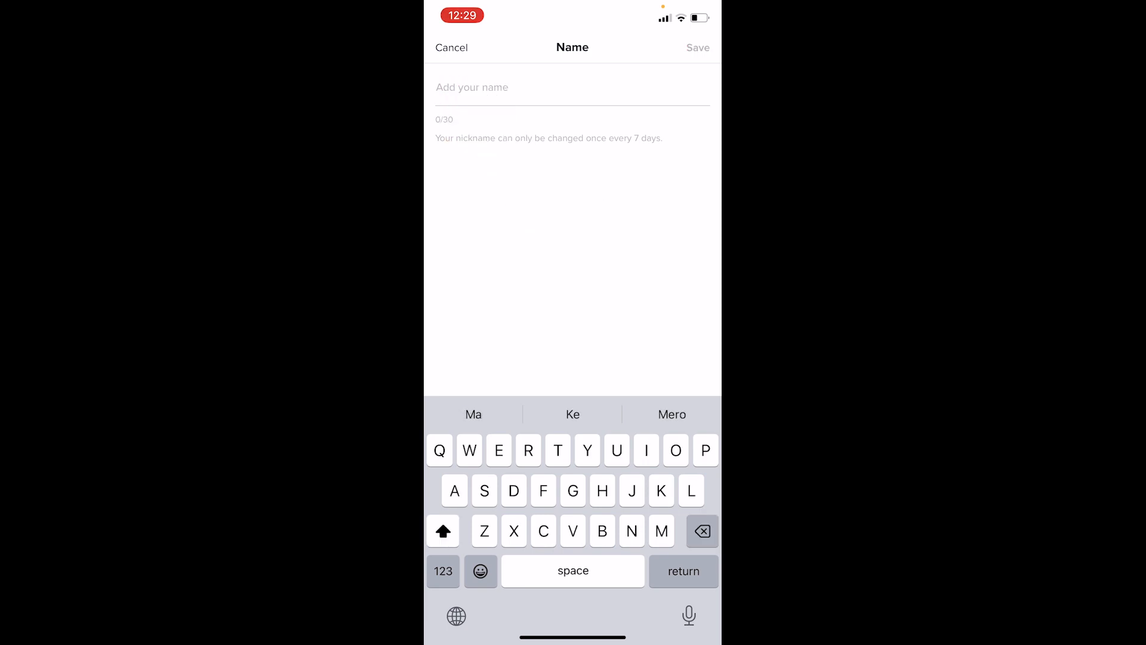
pyautogui.write('Kevin')
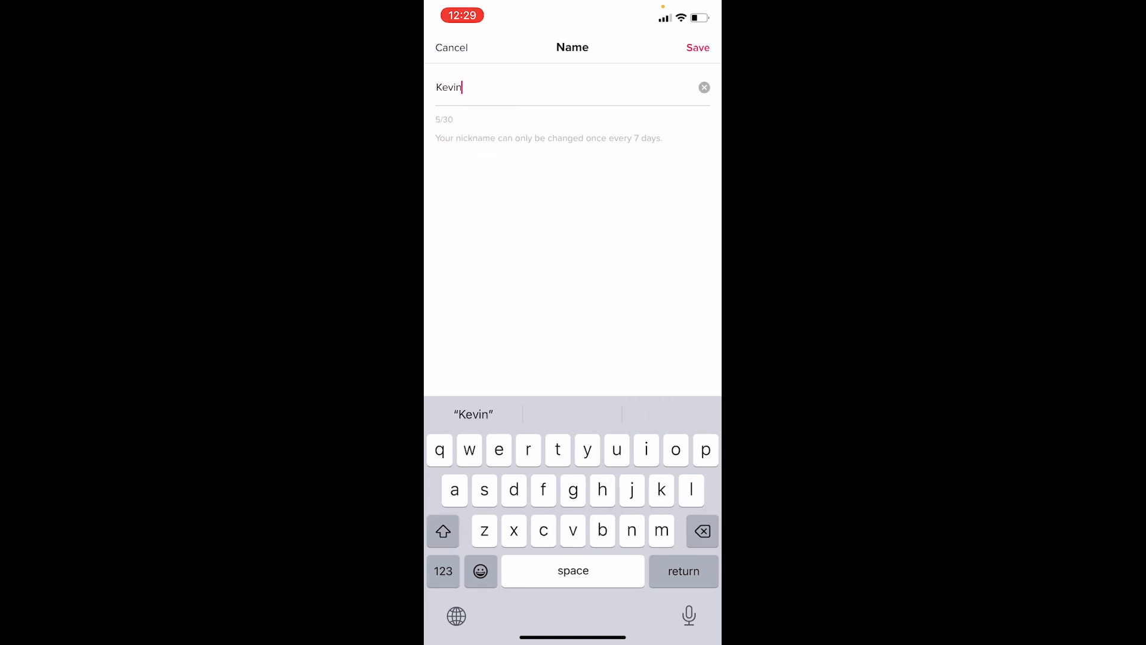
pyautogui.click(696, 48)
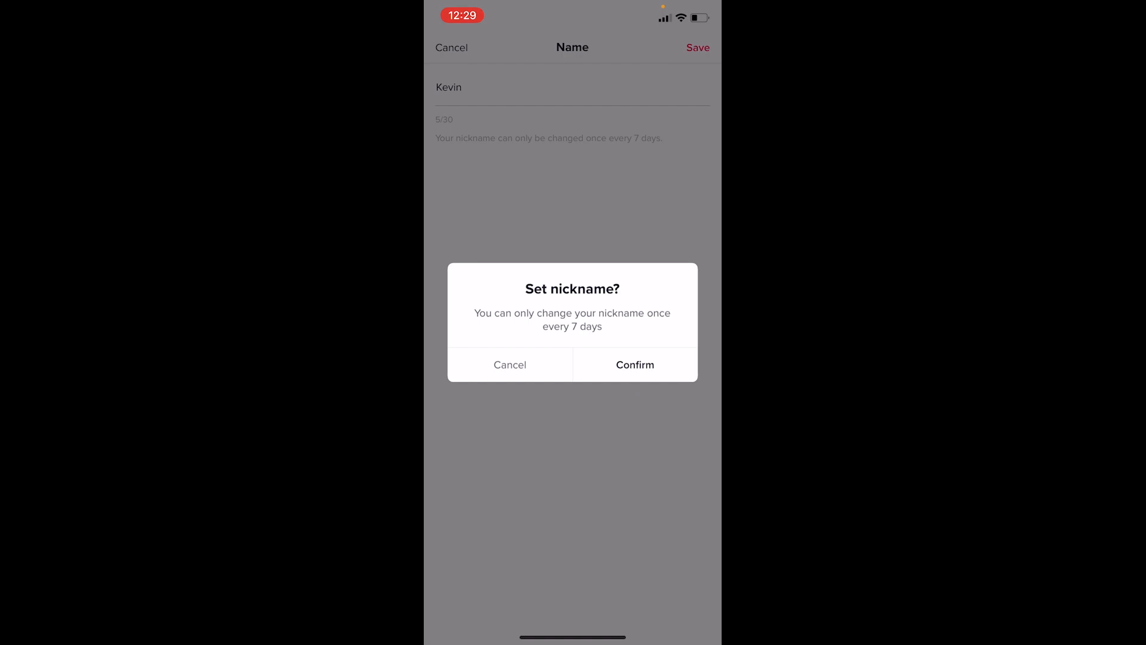
# Confirm the new nickname and return to the profile showing 'Kevin'.
pyautogui.click(635, 364)
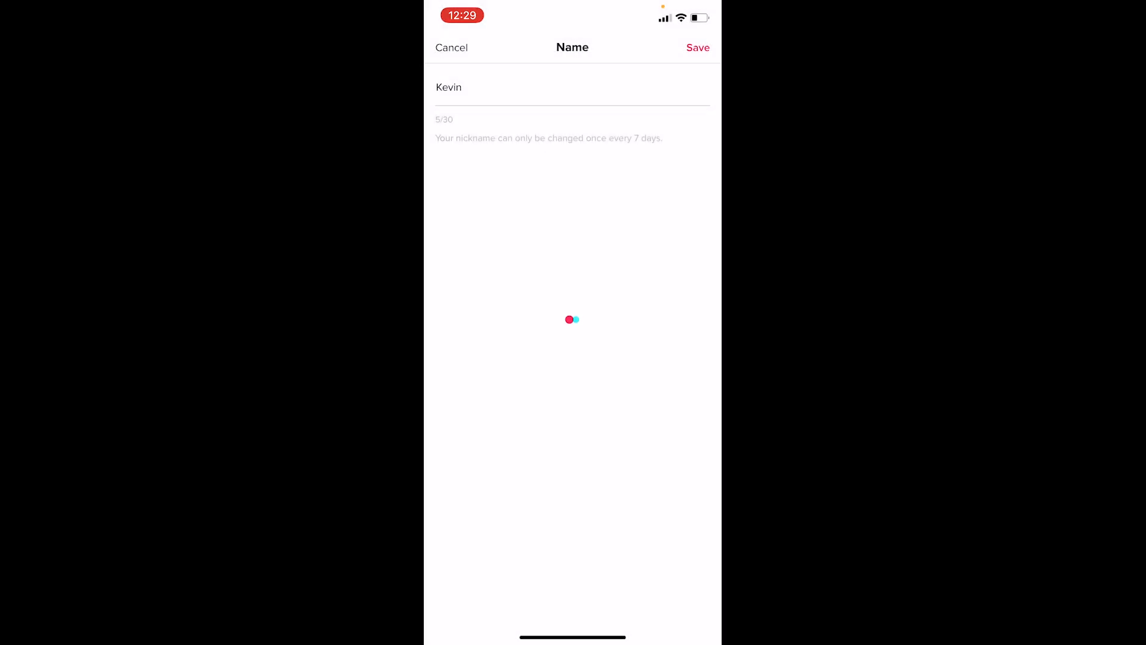
pyautogui.click(696, 48)
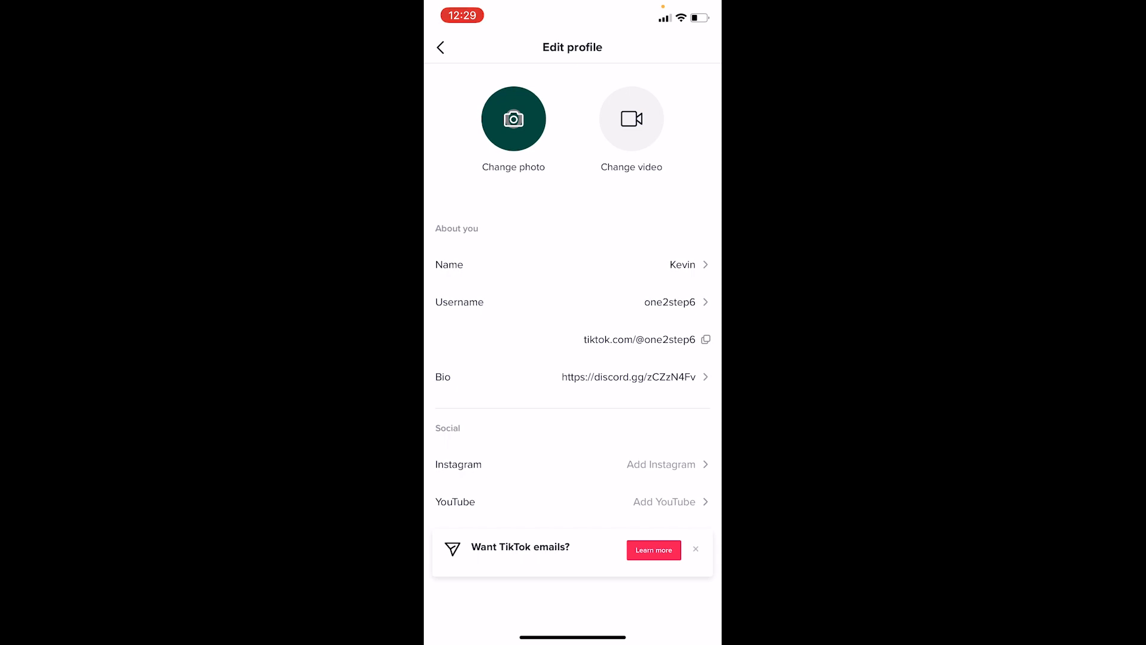
pyautogui.click(441, 47)
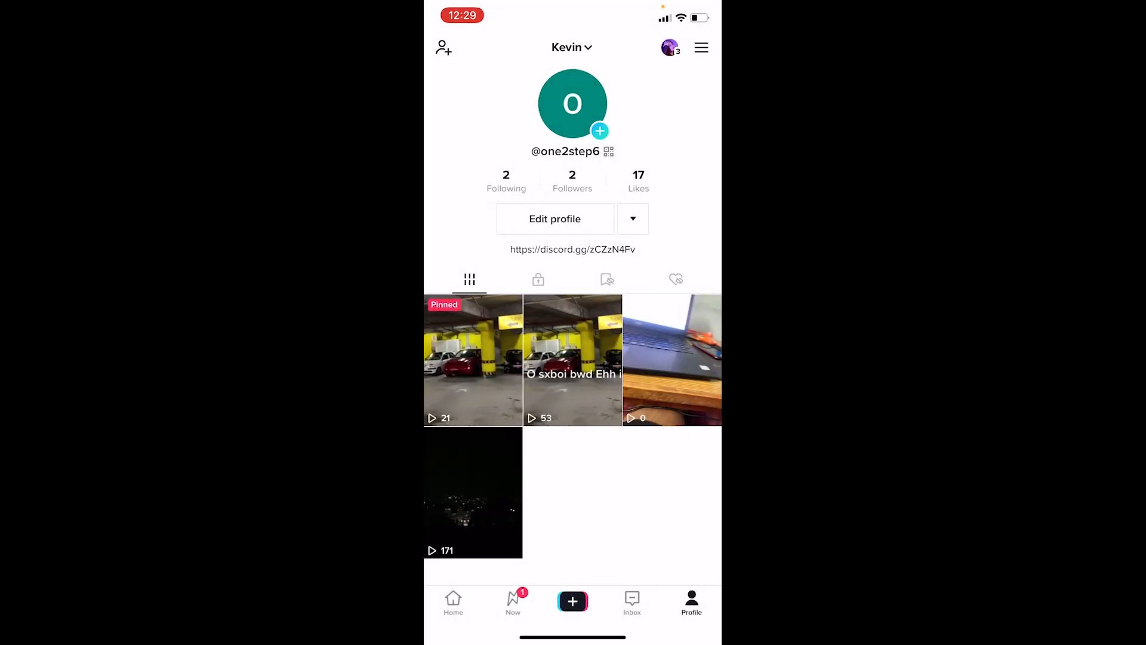